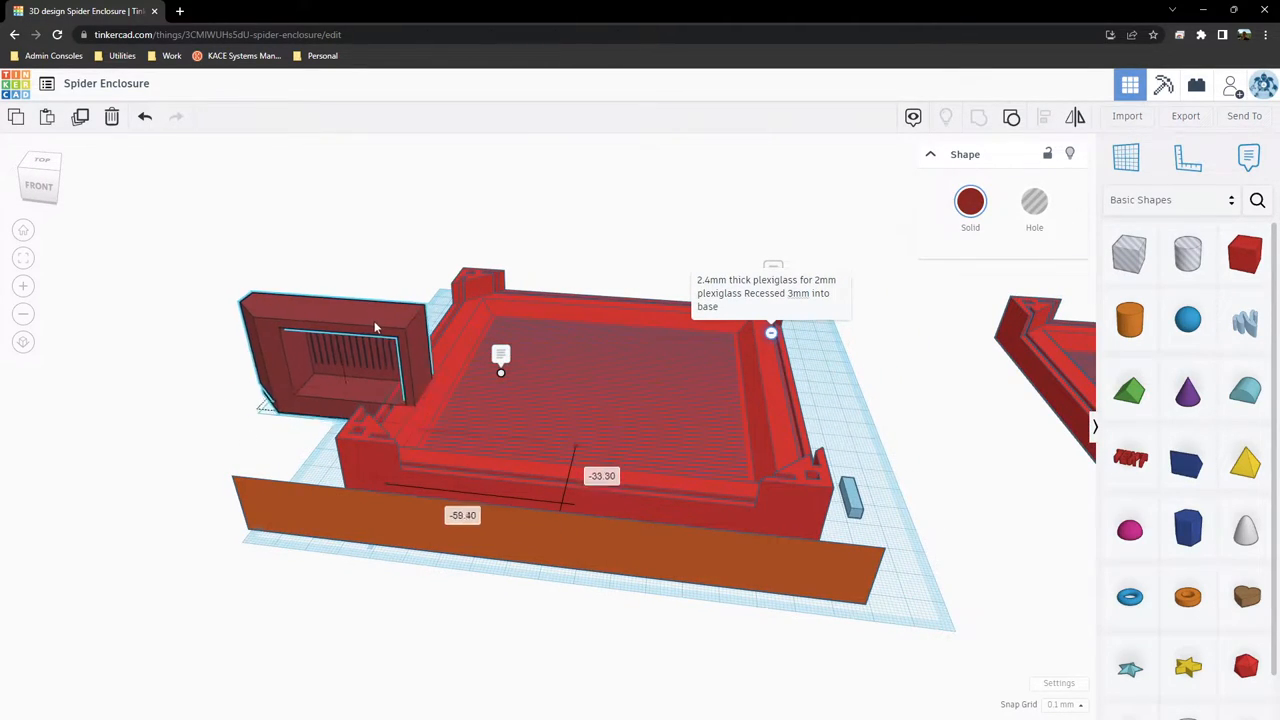
Step: Orbit around the base and hygrometer module, then return to the designs dashboard
{"action": "left_click_drag", "start_coordinate": [375, 330], "coordinate": [322, 328]}
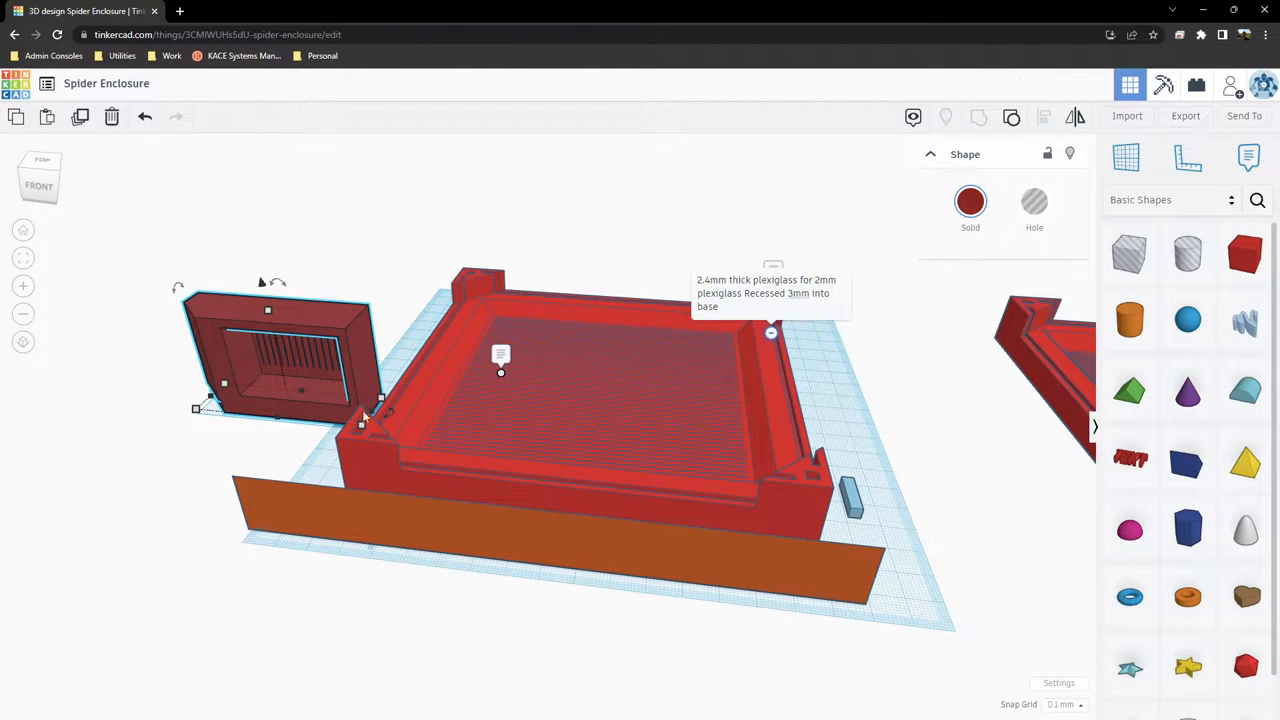
{"action": "mouse_move", "coordinate": [390, 290]}
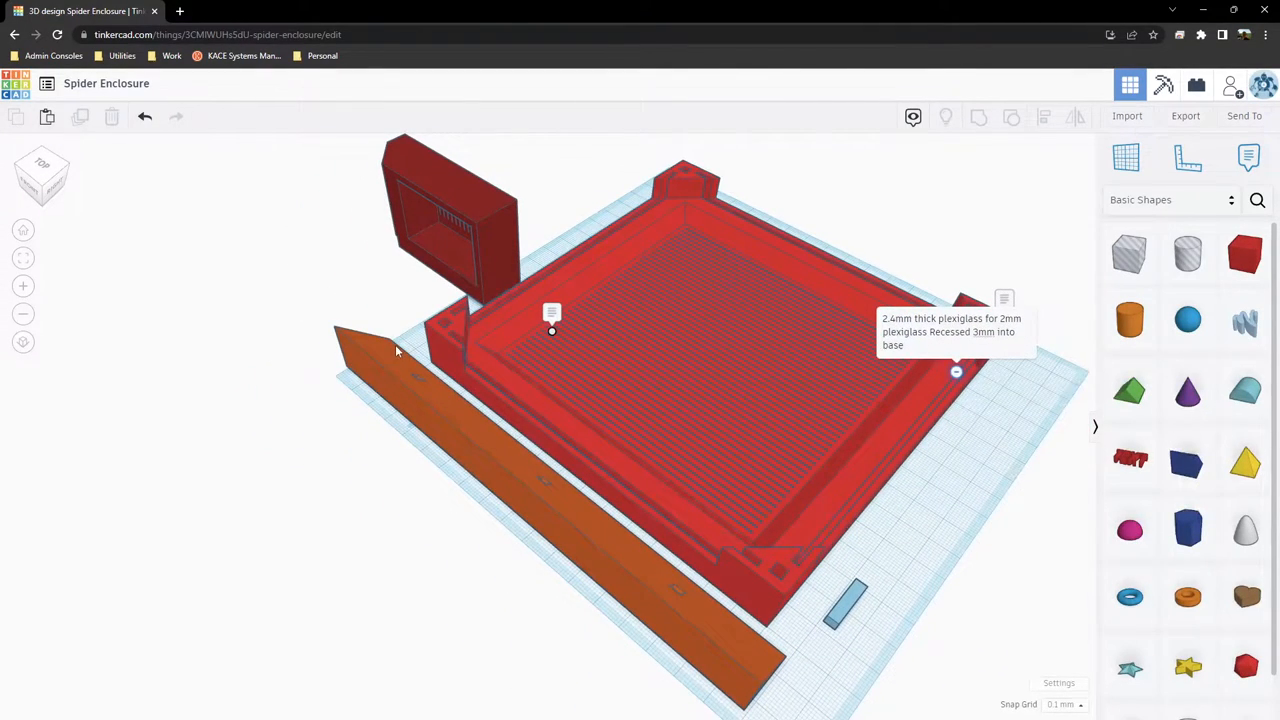
{"action": "mouse_move", "coordinate": [530, 418]}
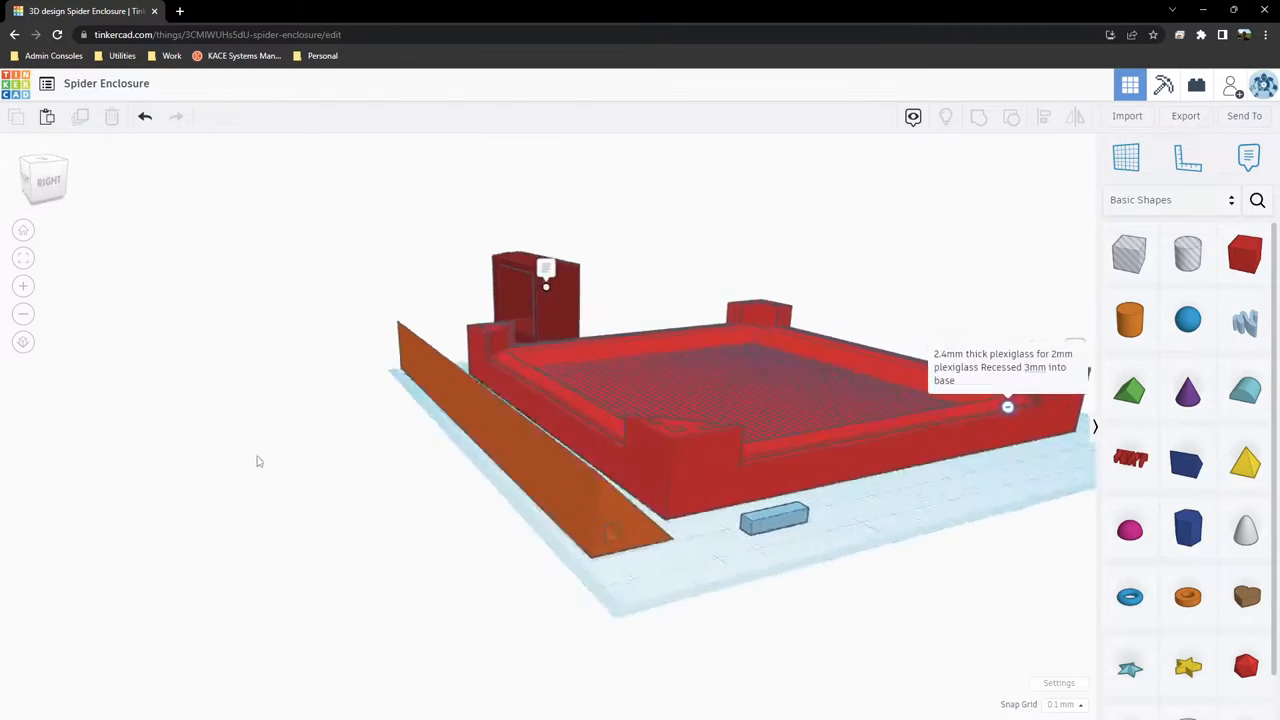
{"action": "left_click_drag", "start_coordinate": [600, 400], "coordinate": [500, 440]}
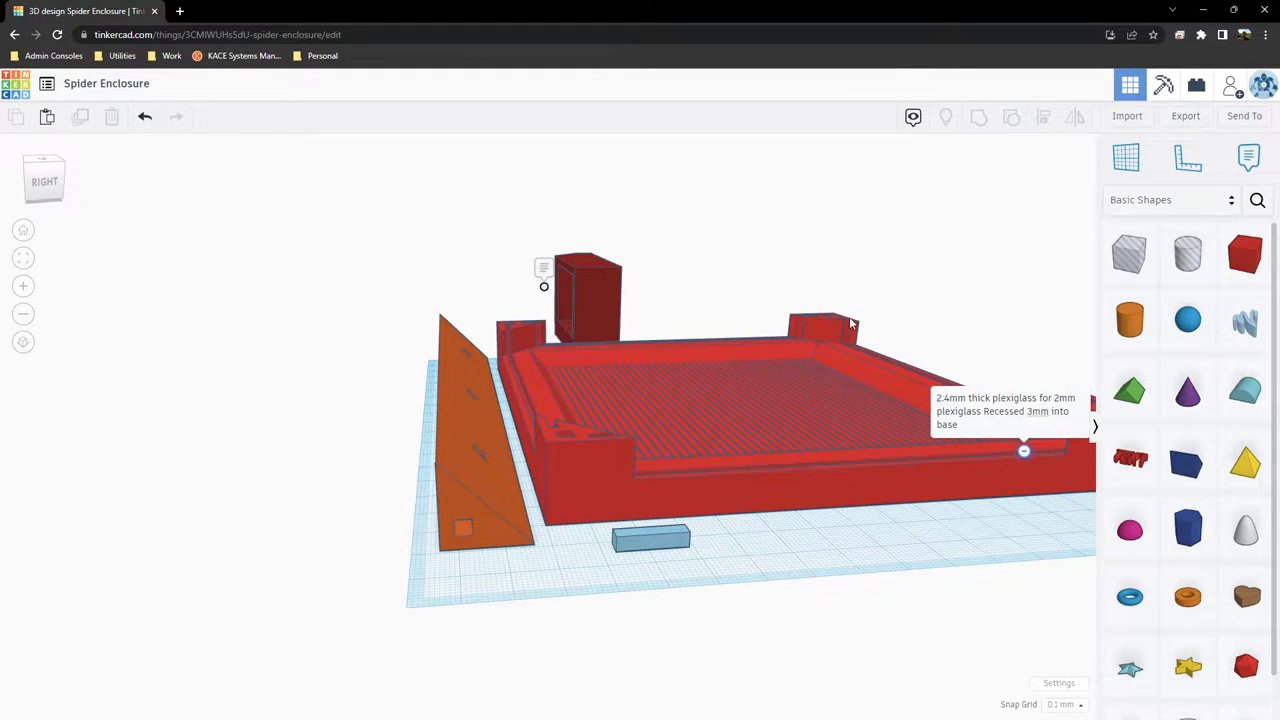
{"action": "mouse_move", "coordinate": [458, 380]}
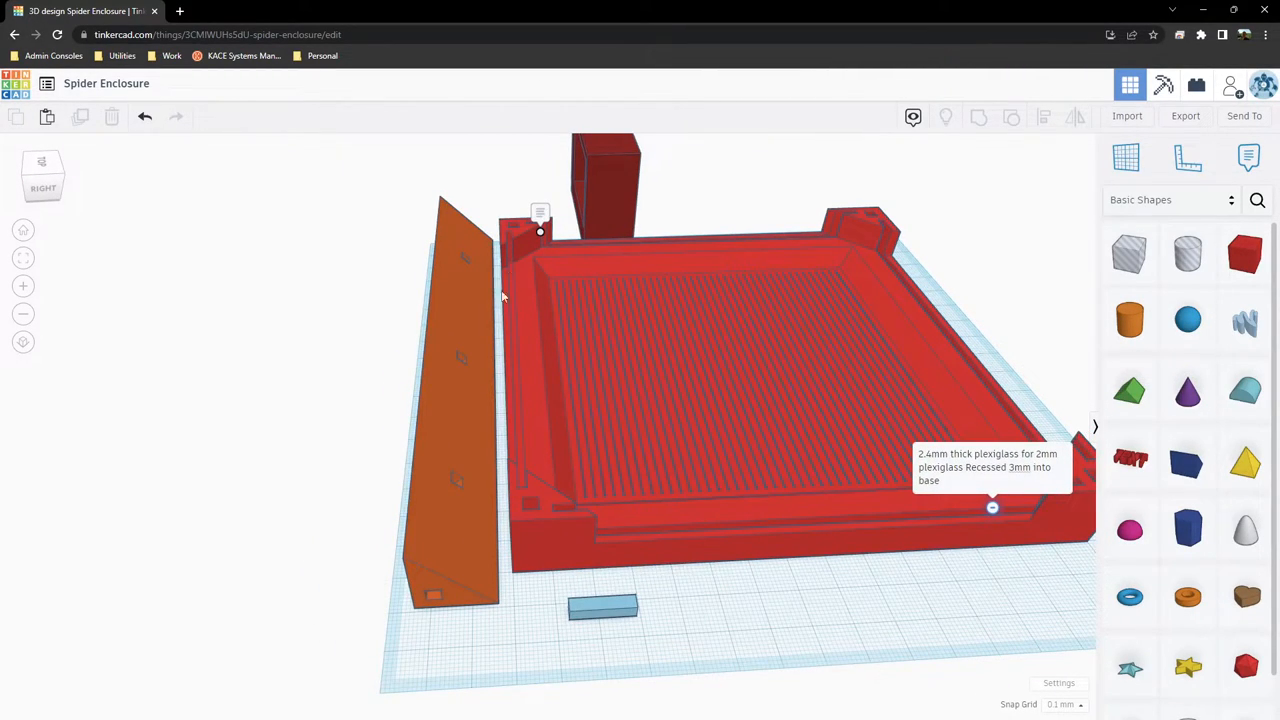
{"action": "mouse_move", "coordinate": [470, 245]}
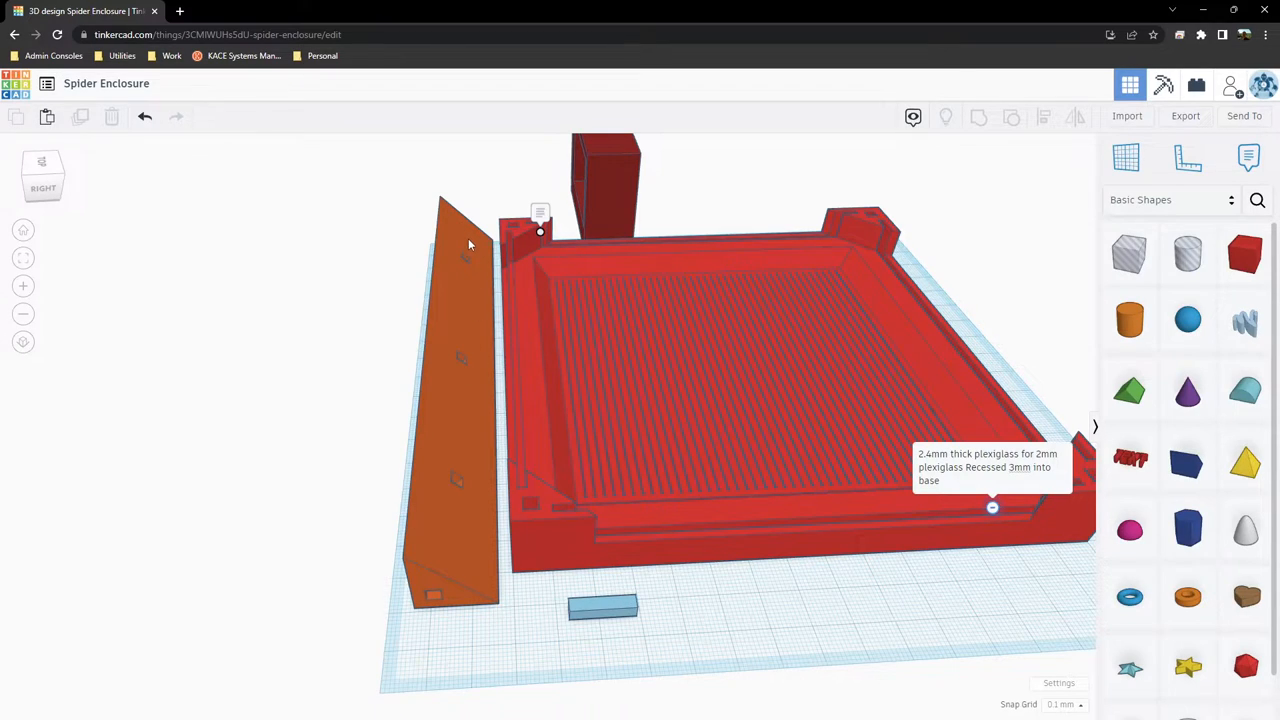
{"action": "mouse_move", "coordinate": [477, 265]}
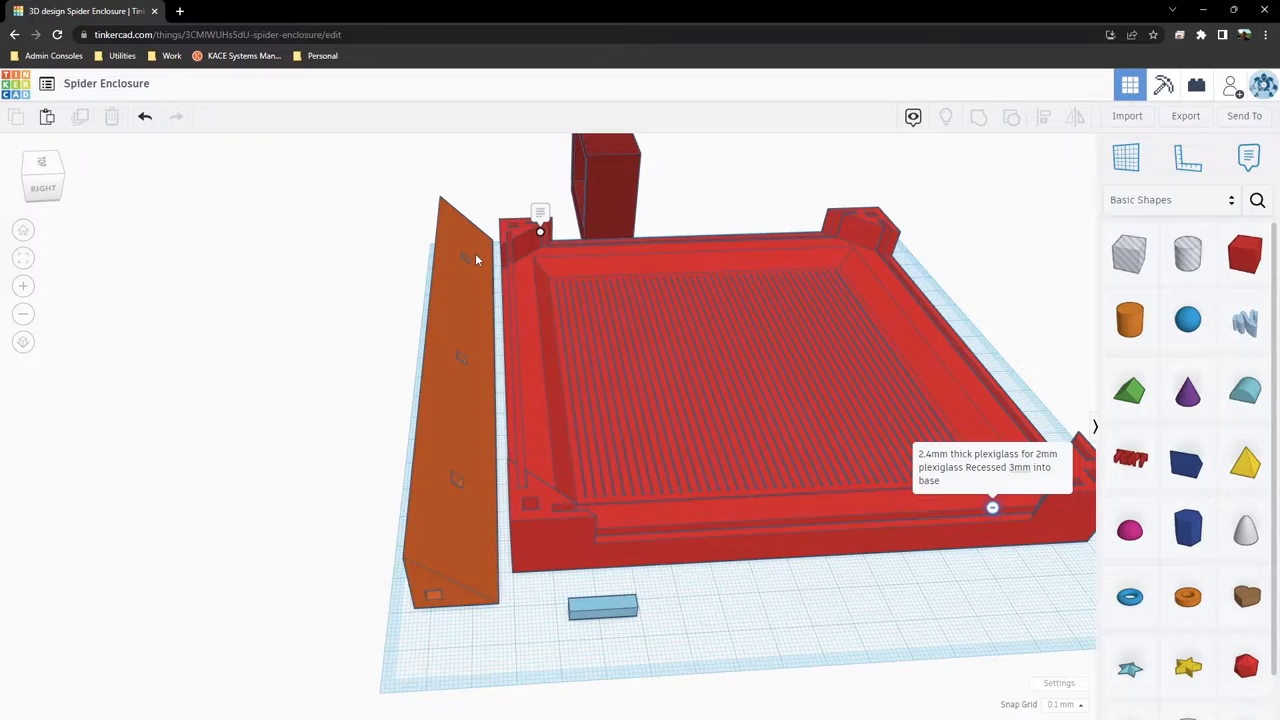
{"action": "mouse_move", "coordinate": [371, 334]}
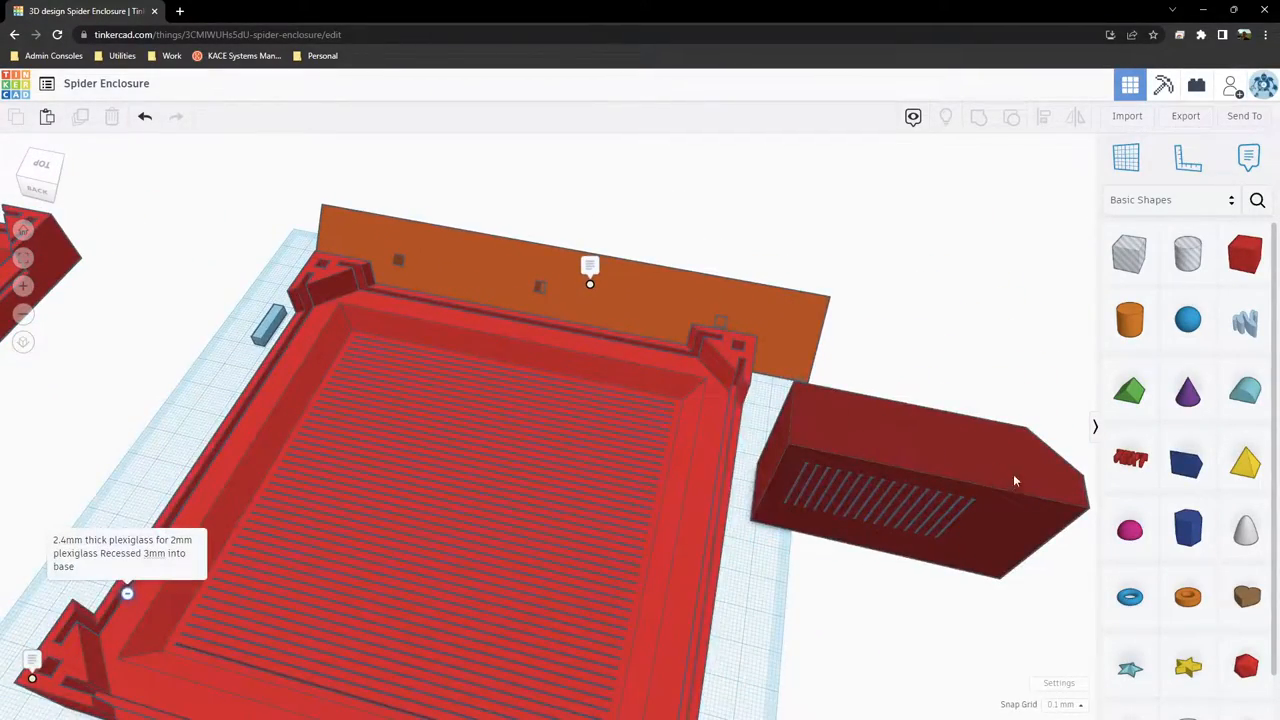
{"action": "right_click", "coordinate": [1015, 480]}
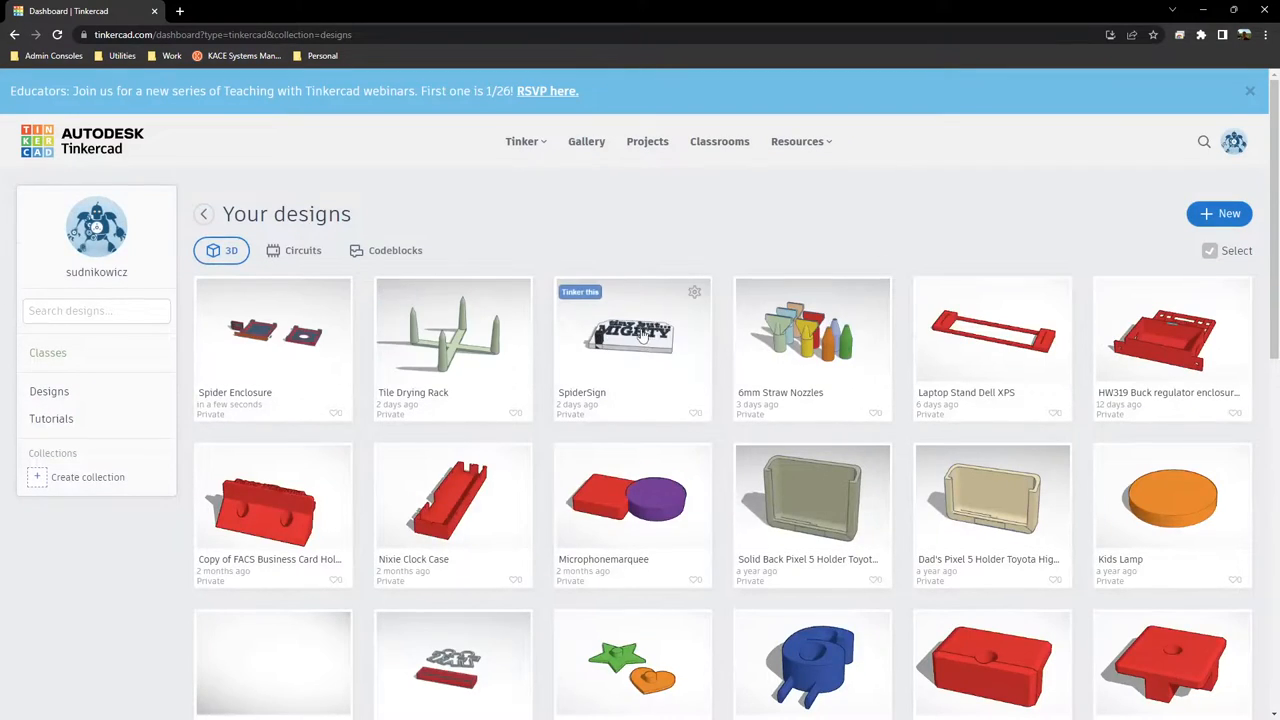
{"action": "left_click", "coordinate": [632, 335]}
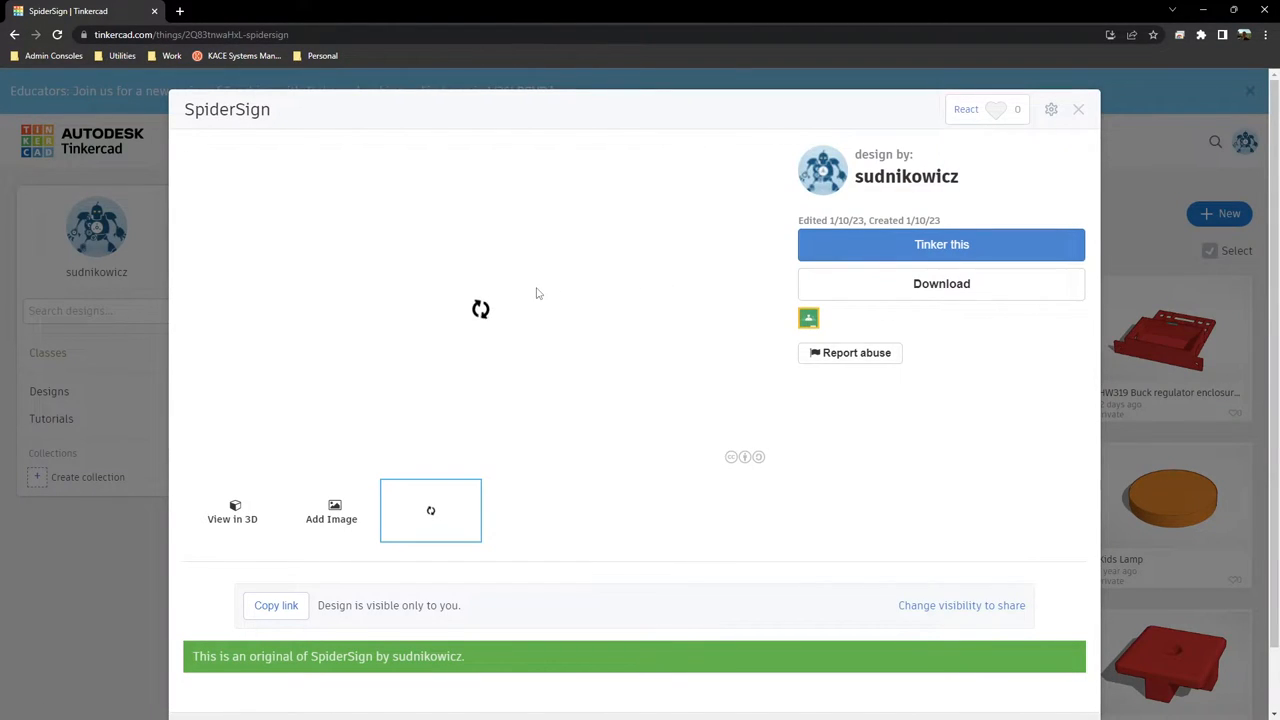
{"action": "mouse_move", "coordinate": [560, 298]}
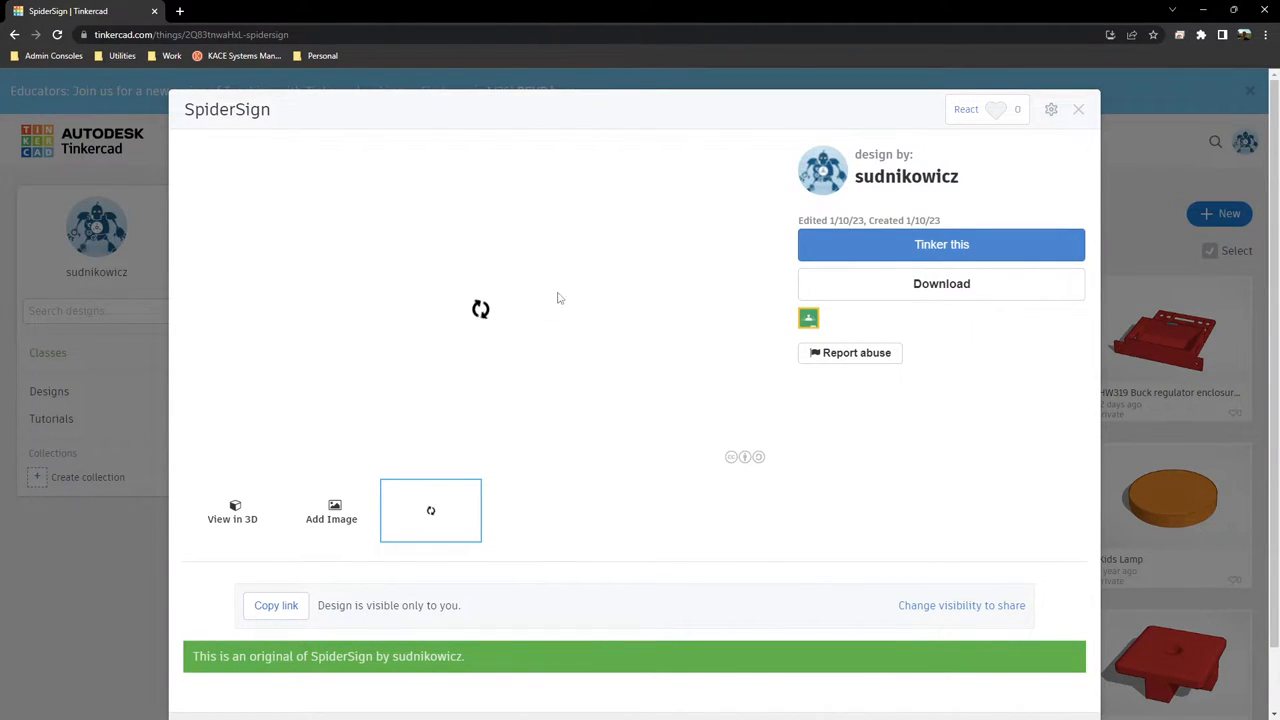
{"action": "left_click", "coordinate": [940, 244]}
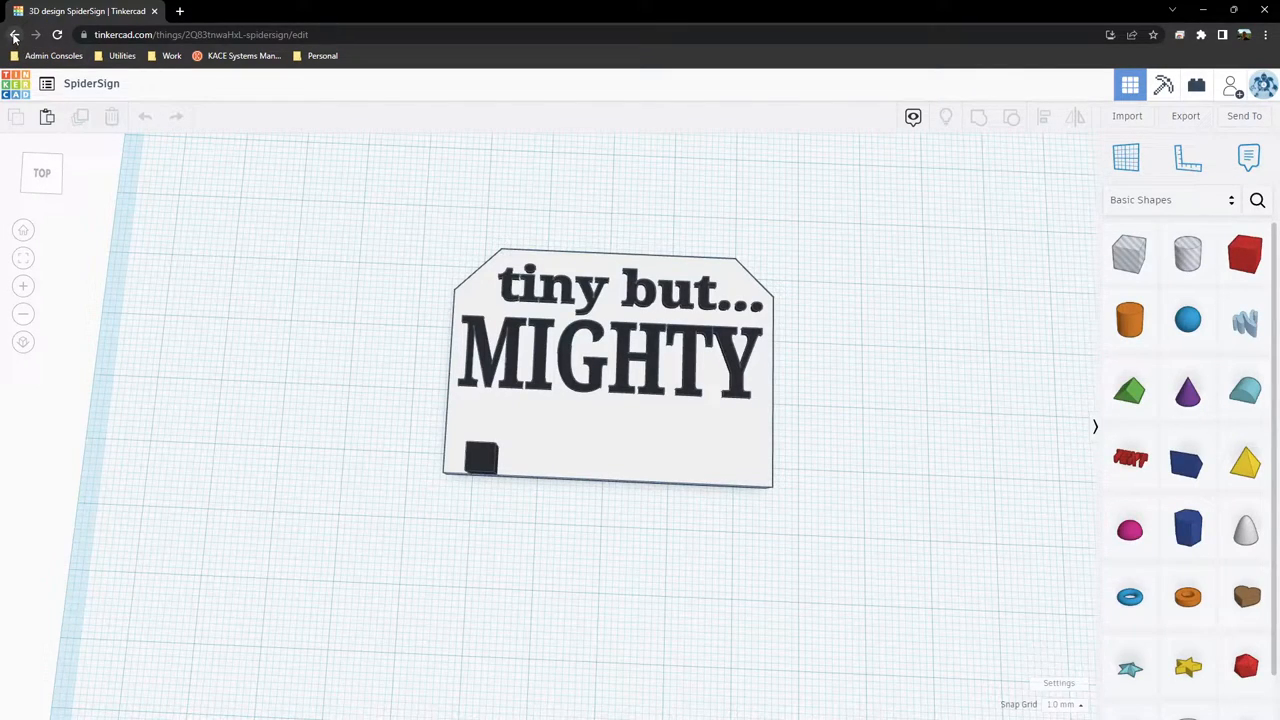
{"action": "left_click", "coordinate": [14, 34]}
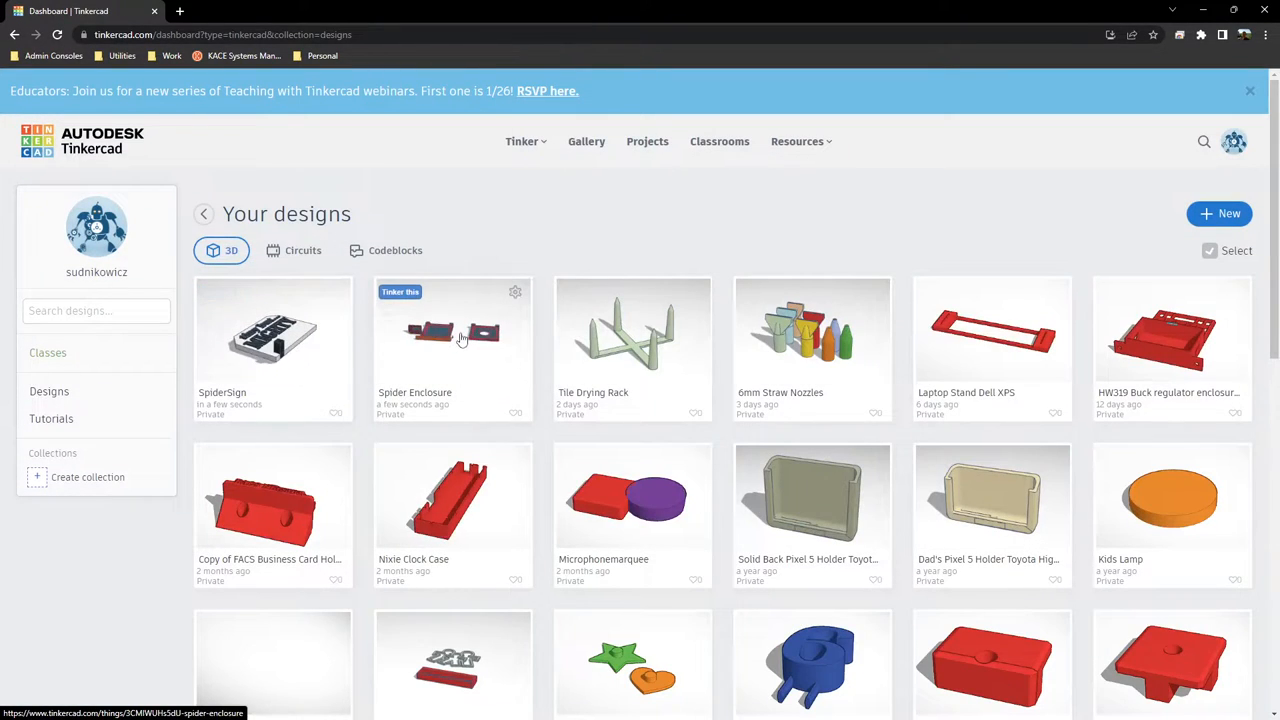
Step: Open the Spider Enclosure thumbnail from Your designs in the 3D editor via Tinker this
{"action": "left_click", "coordinate": [453, 340]}
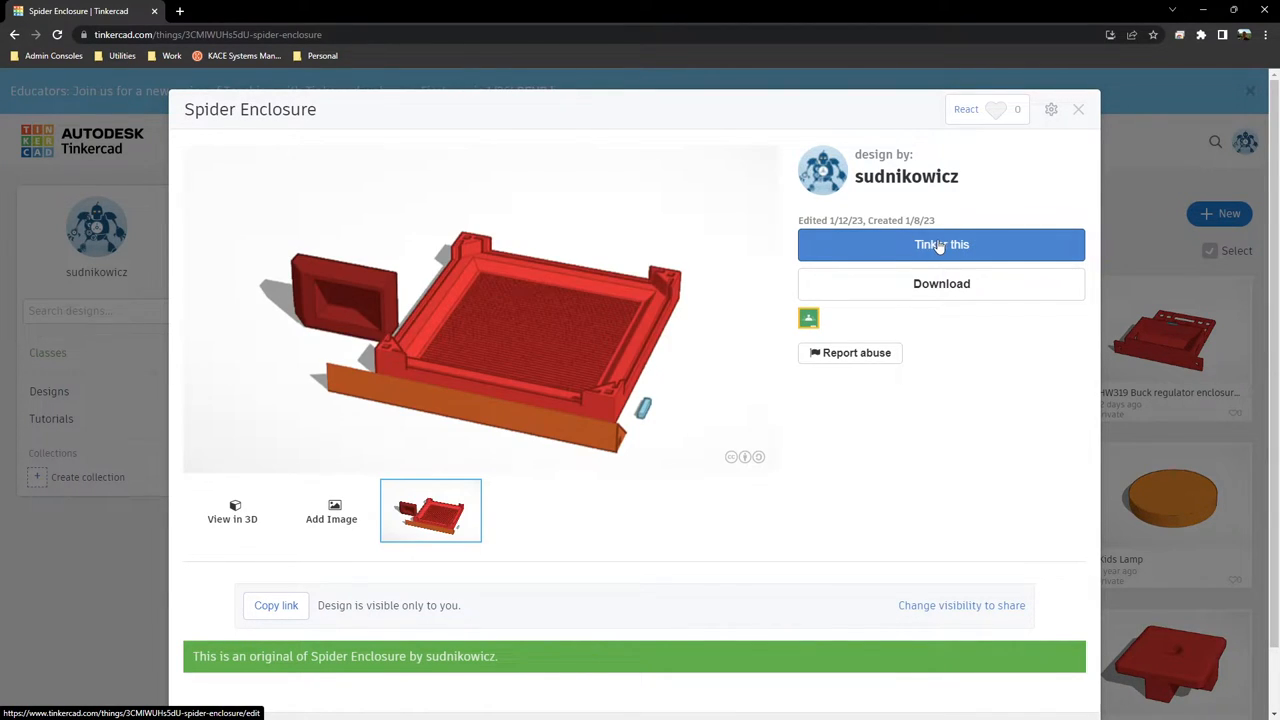
{"action": "left_click", "coordinate": [940, 244]}
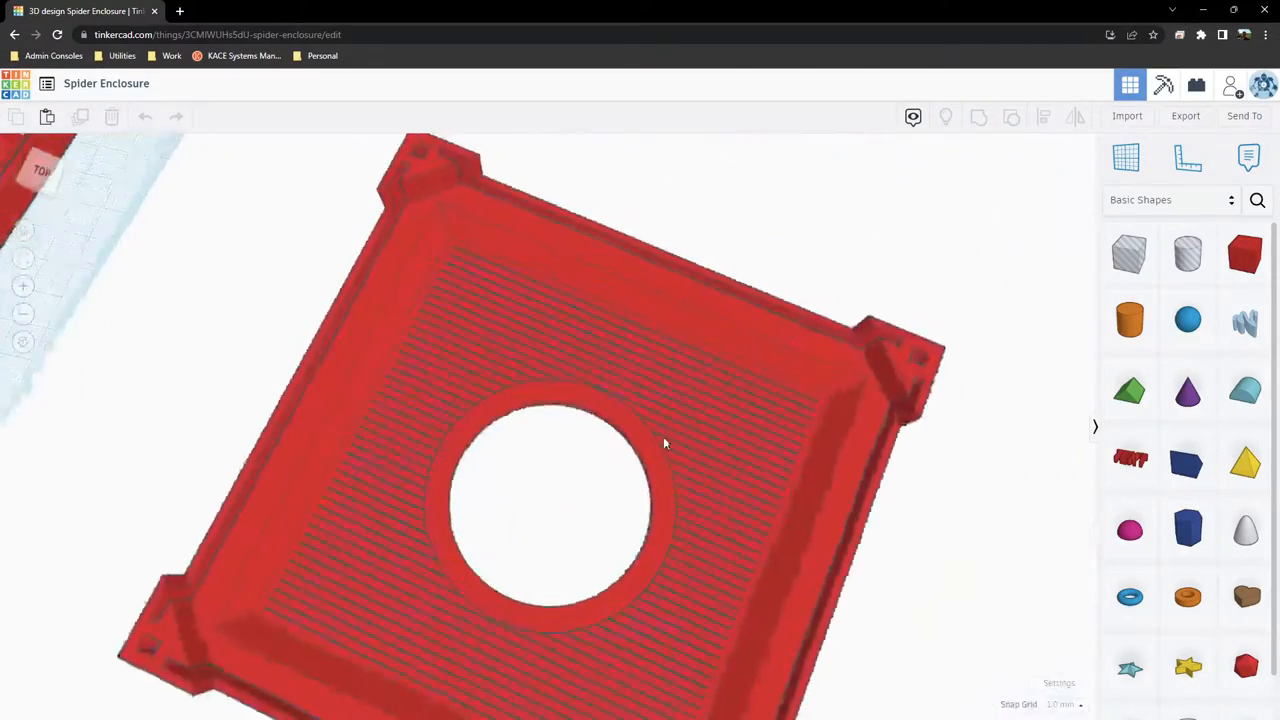
{"action": "left_click_drag", "start_coordinate": [660, 440], "coordinate": [620, 354]}
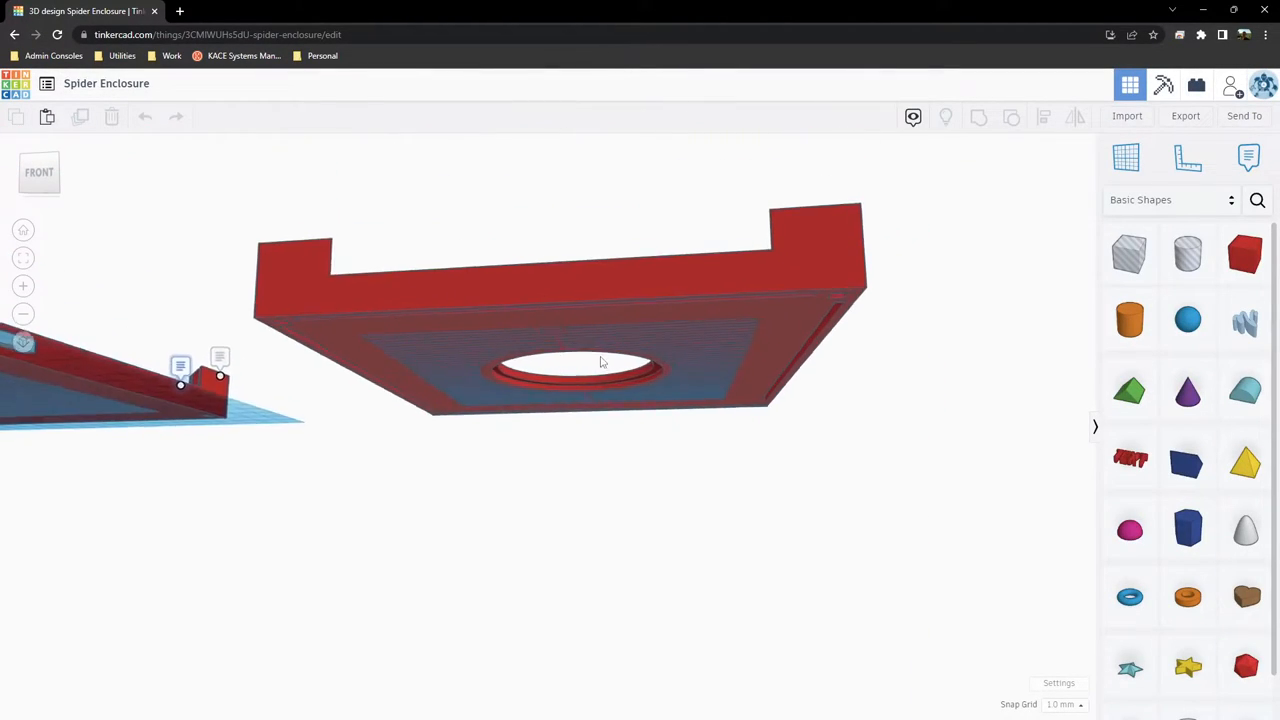
{"action": "left_click_drag", "start_coordinate": [600, 360], "coordinate": [650, 340]}
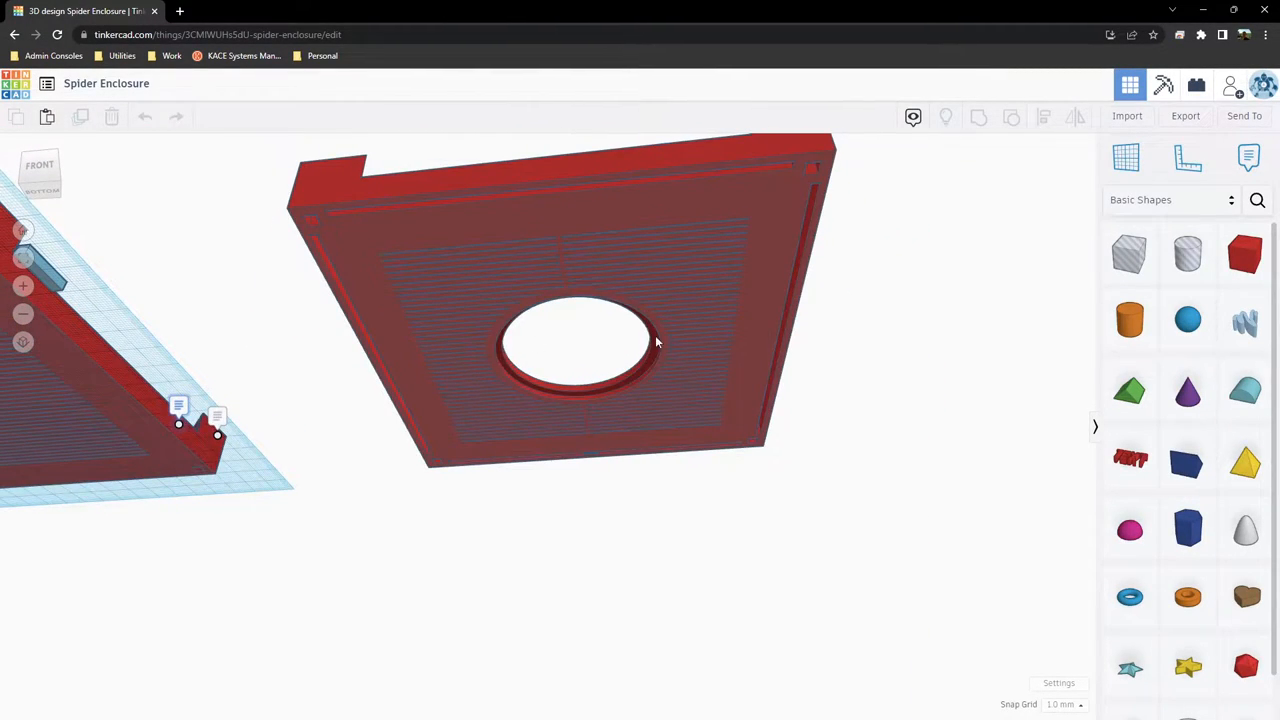
{"action": "mouse_move", "coordinate": [590, 390]}
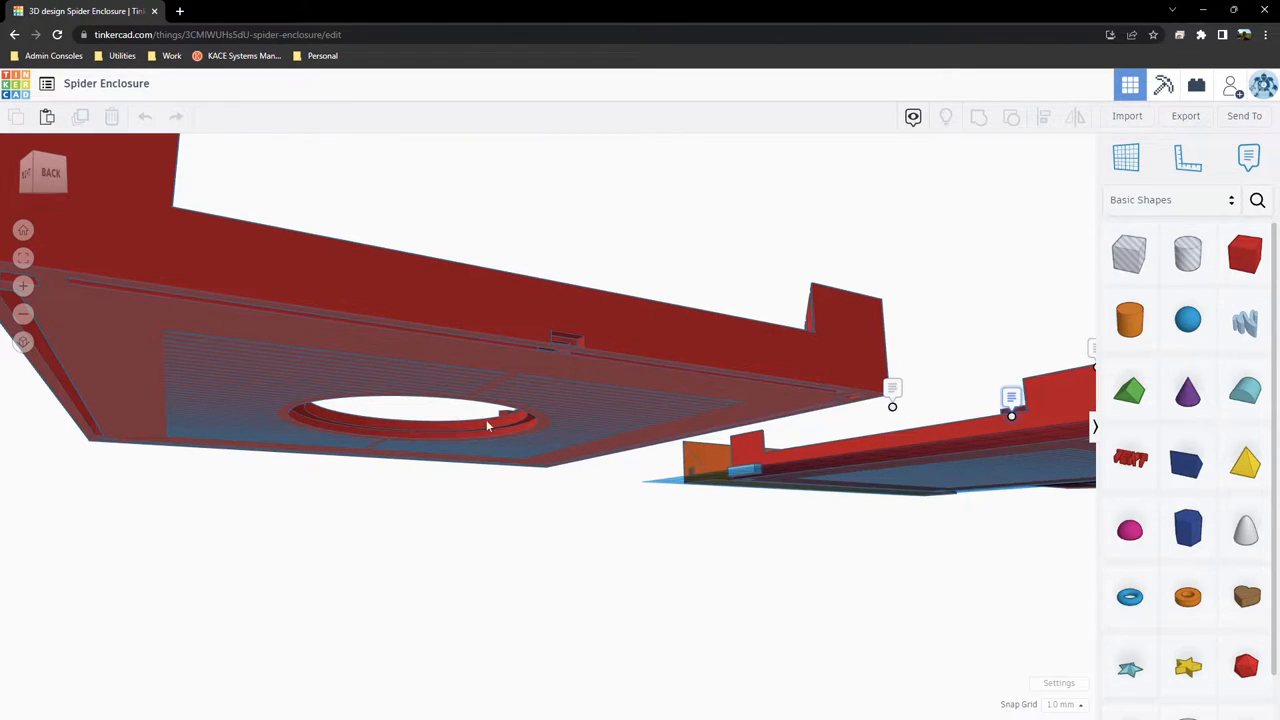
{"action": "mouse_move", "coordinate": [527, 350]}
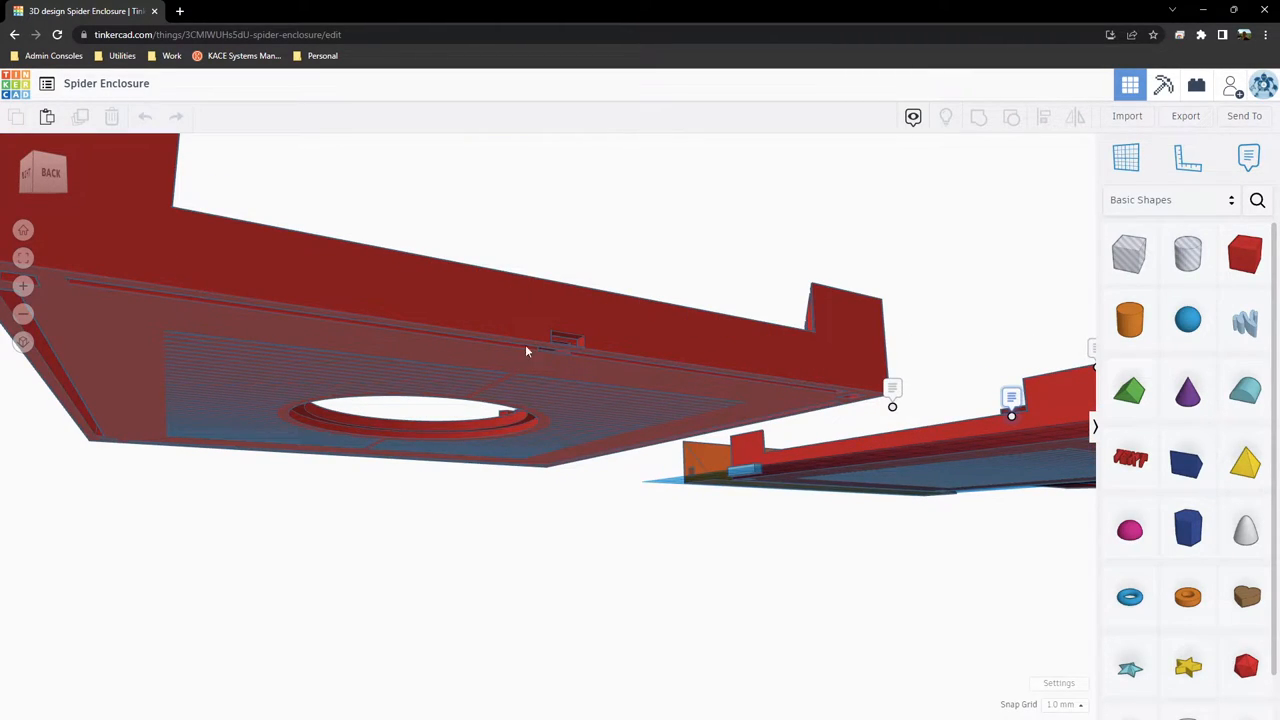
{"action": "left_click_drag", "start_coordinate": [527, 351], "coordinate": [686, 293]}
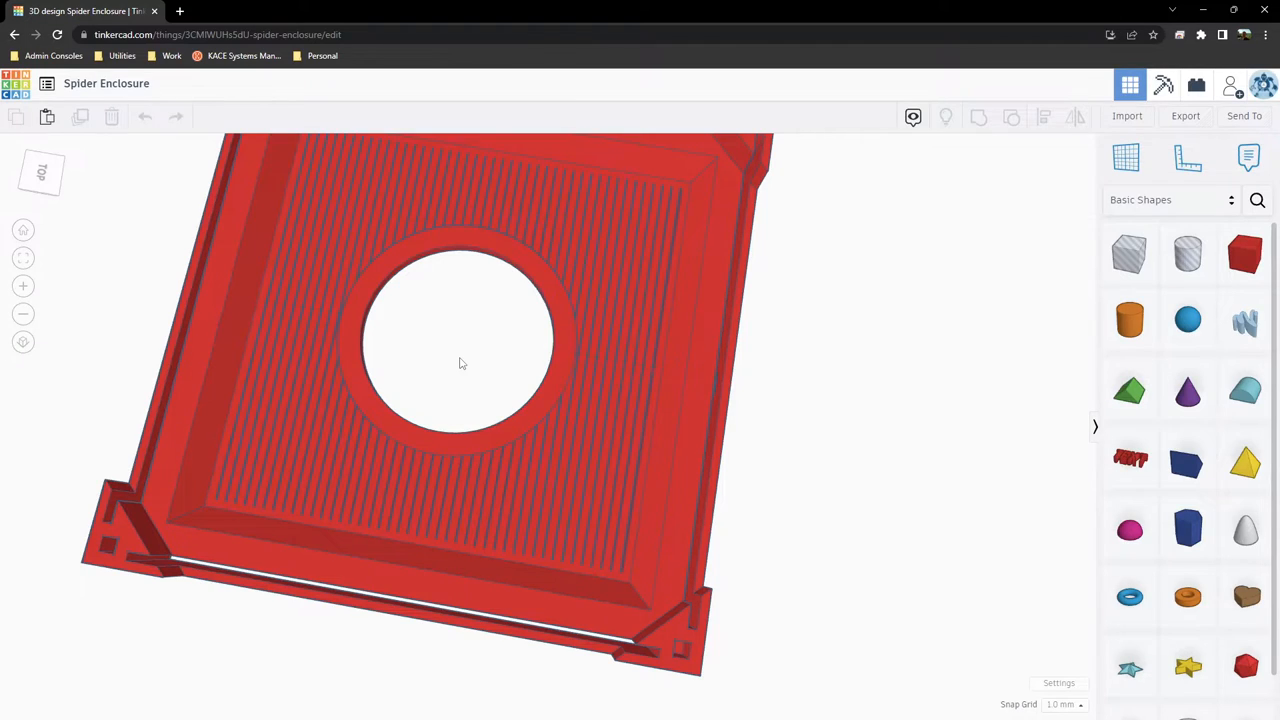
{"action": "mouse_move", "coordinate": [503, 293]}
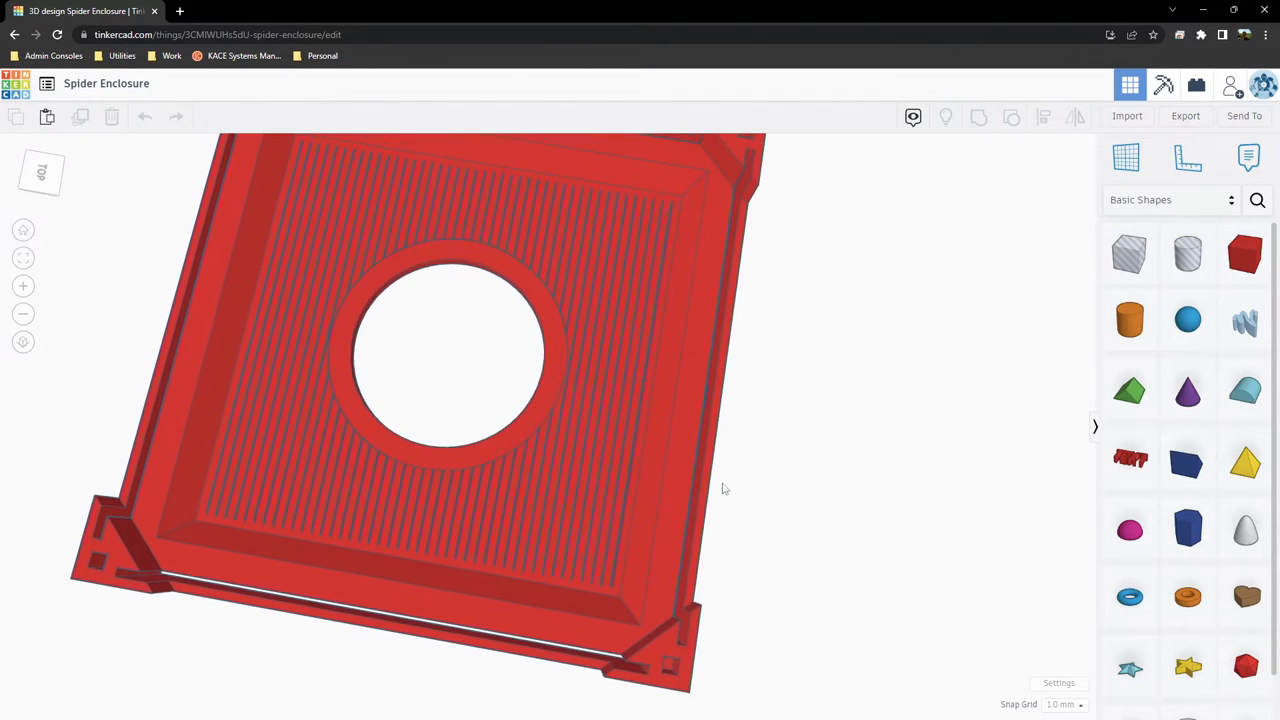
{"action": "scroll", "scroll_direction": "up", "scroll_amount": 3}
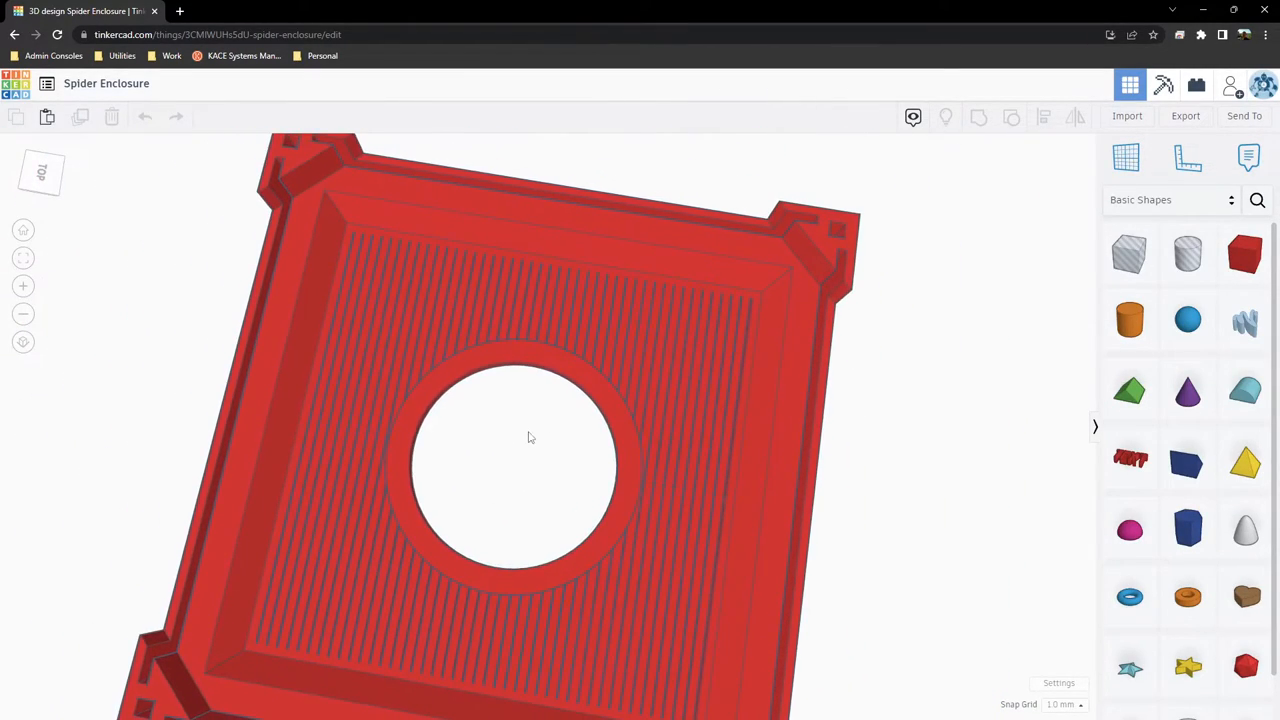
{"action": "left_click_drag", "start_coordinate": [530, 437], "coordinate": [325, 420]}
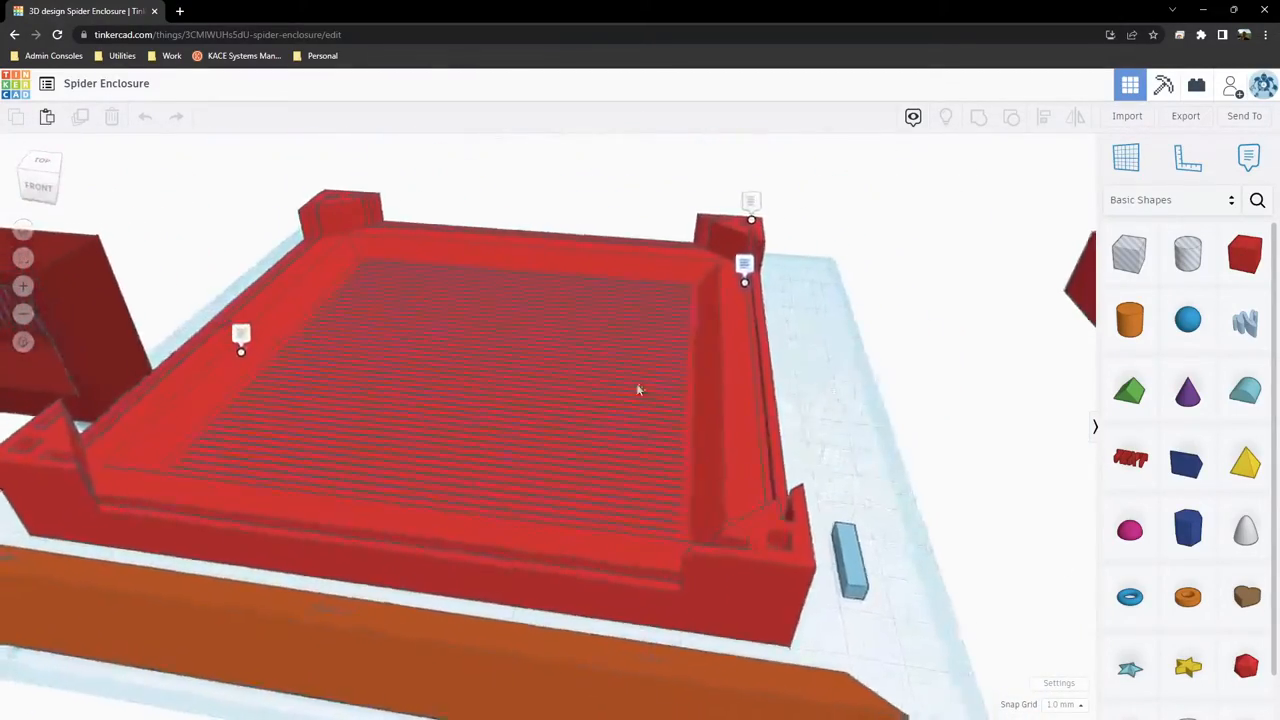
{"action": "left_click_drag", "start_coordinate": [640, 400], "coordinate": [530, 390]}
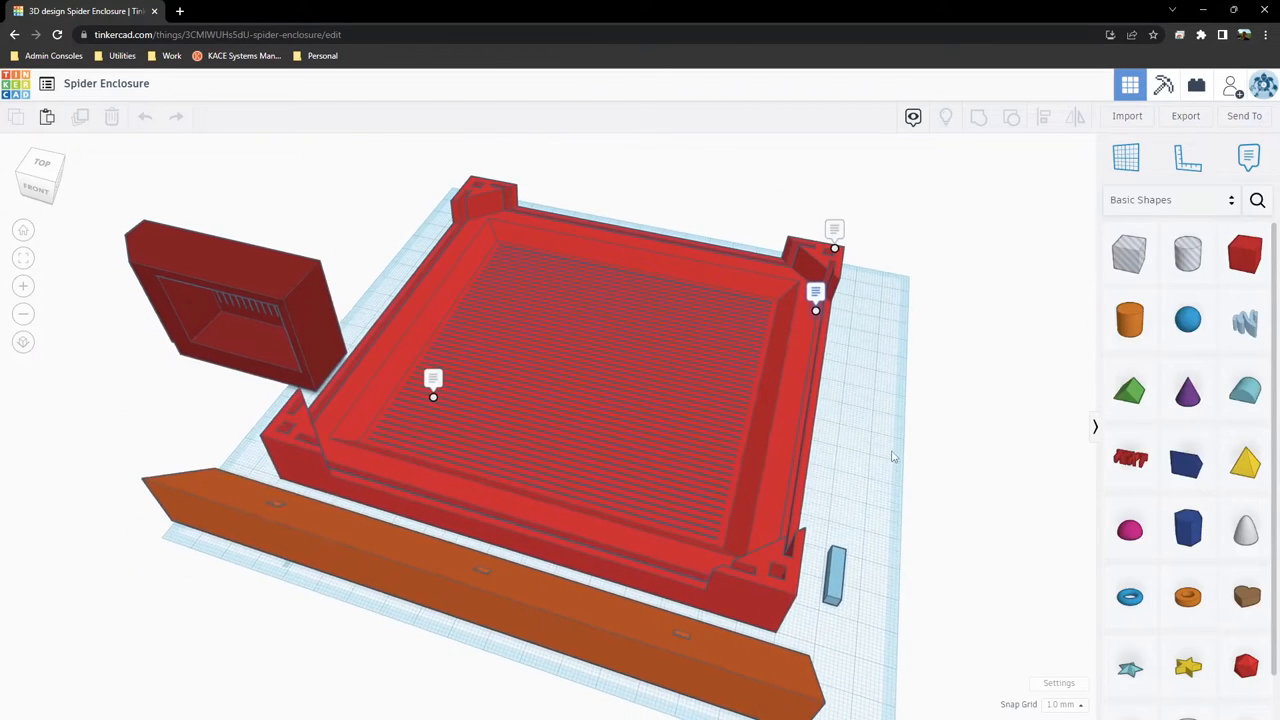
{"action": "mouse_move", "coordinate": [878, 452]}
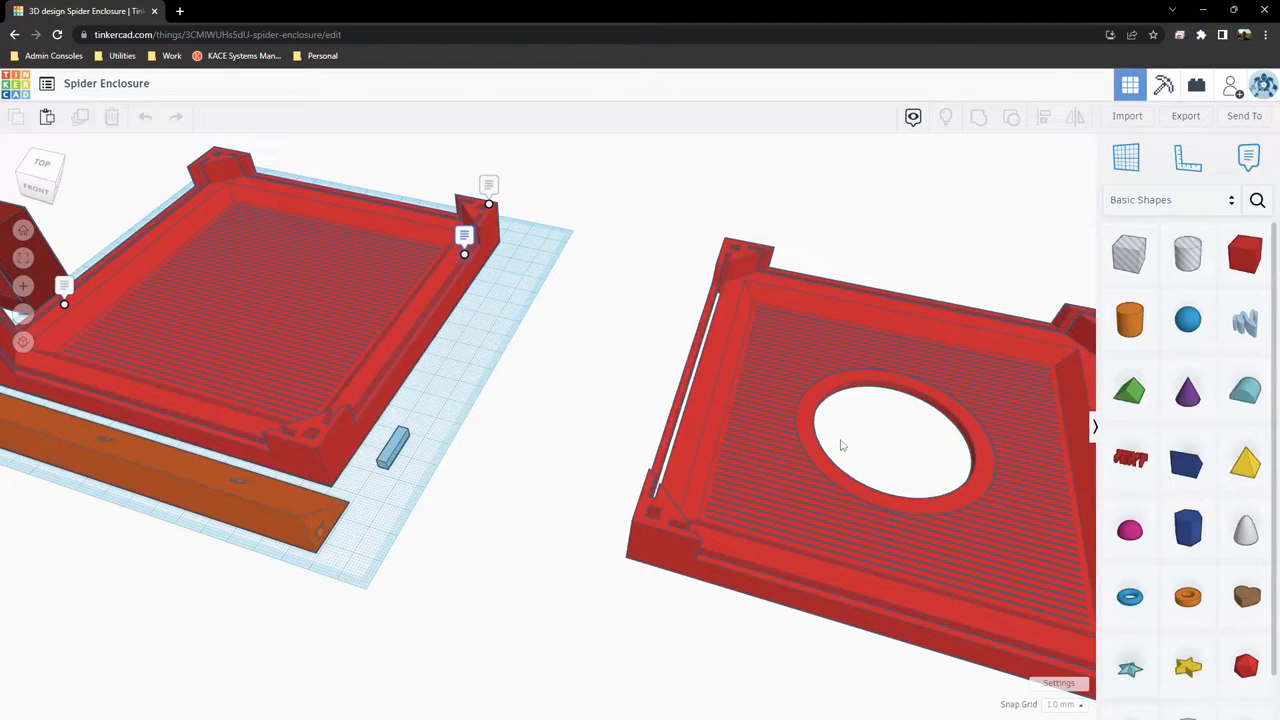
{"action": "mouse_move", "coordinate": [900, 432]}
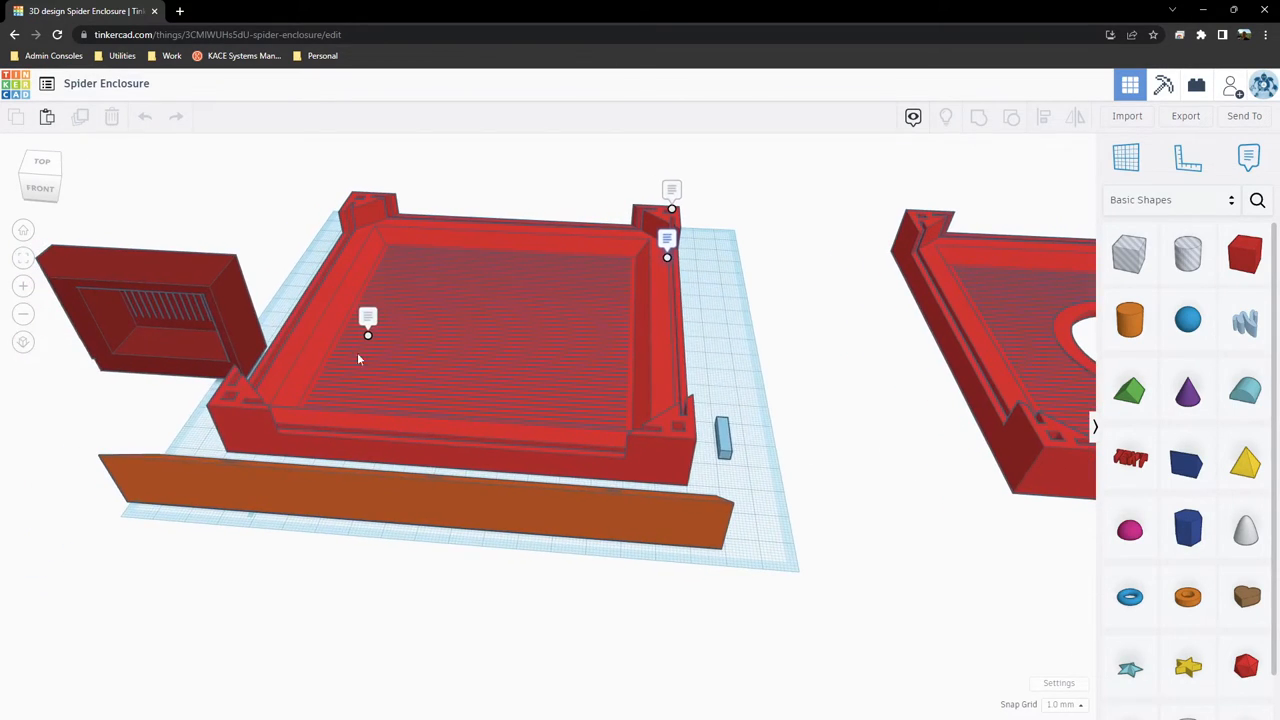
Step: Position the hygrometer module over the base's front wall and inspect it from an angled view
{"action": "left_click", "coordinate": [150, 310]}
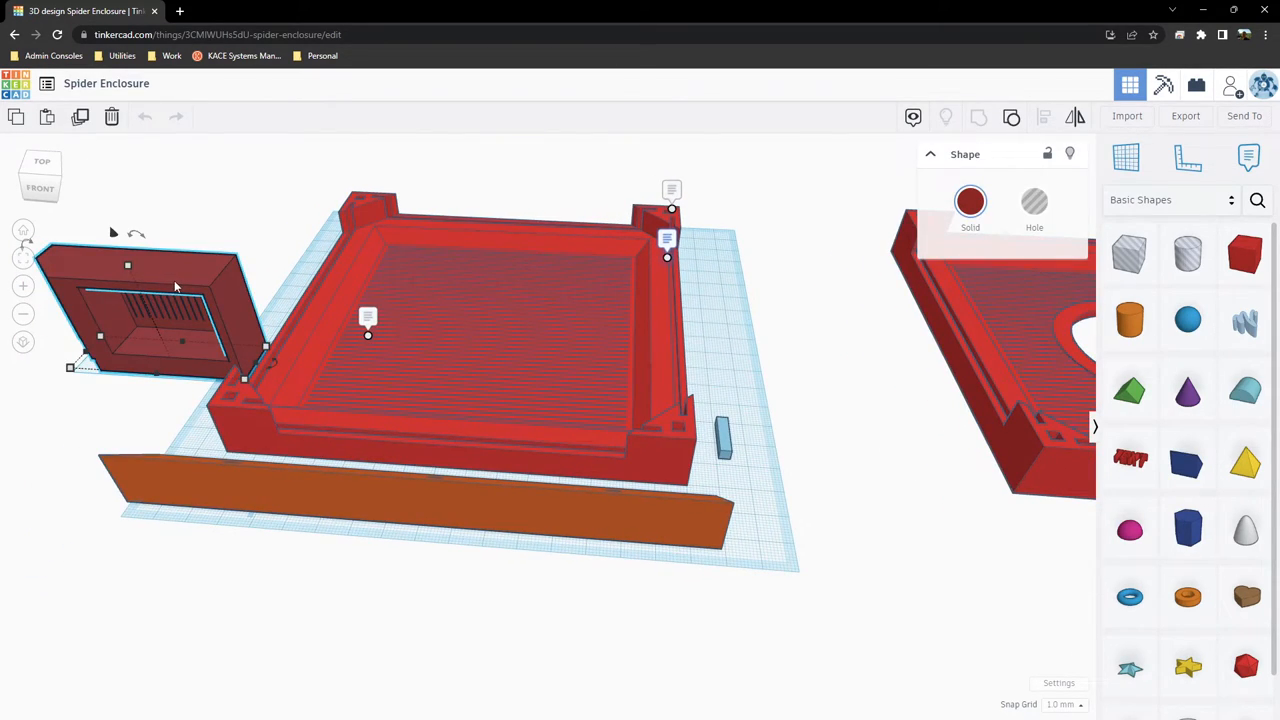
{"action": "left_click", "coordinate": [248, 203]}
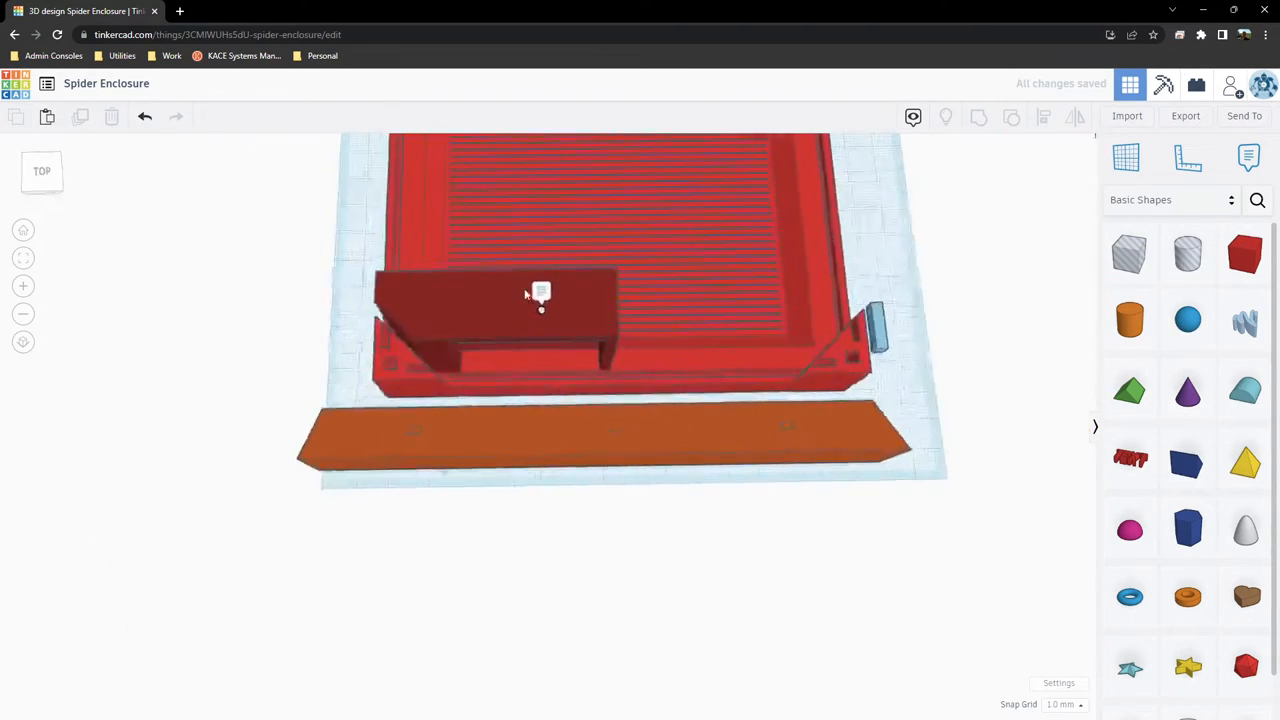
{"action": "left_click_drag", "start_coordinate": [530, 290], "coordinate": [830, 543]}
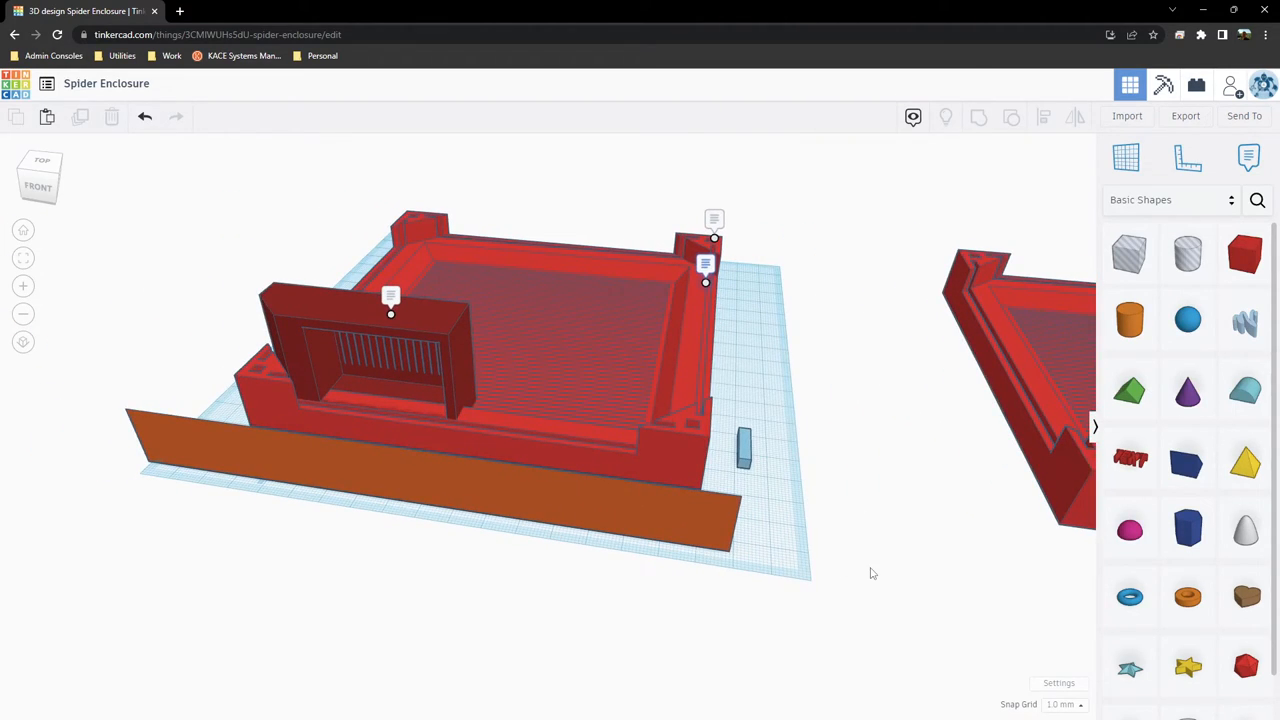
{"action": "mouse_move", "coordinate": [953, 580]}
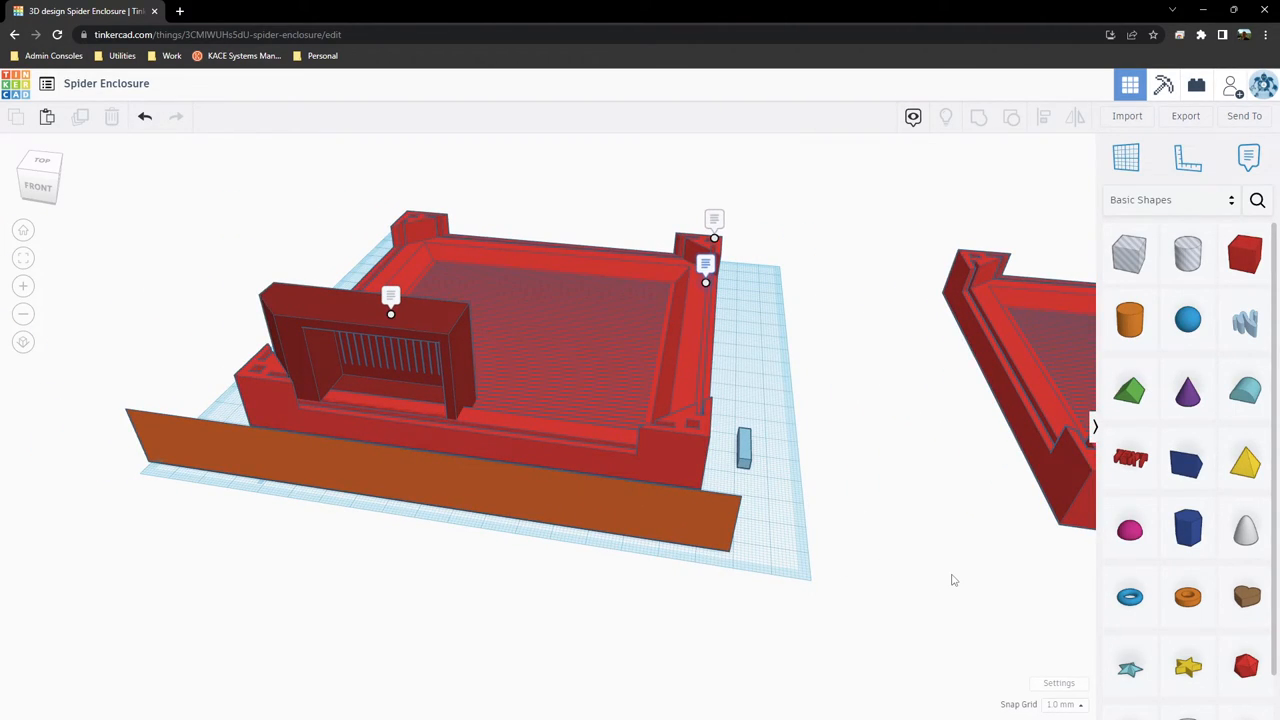